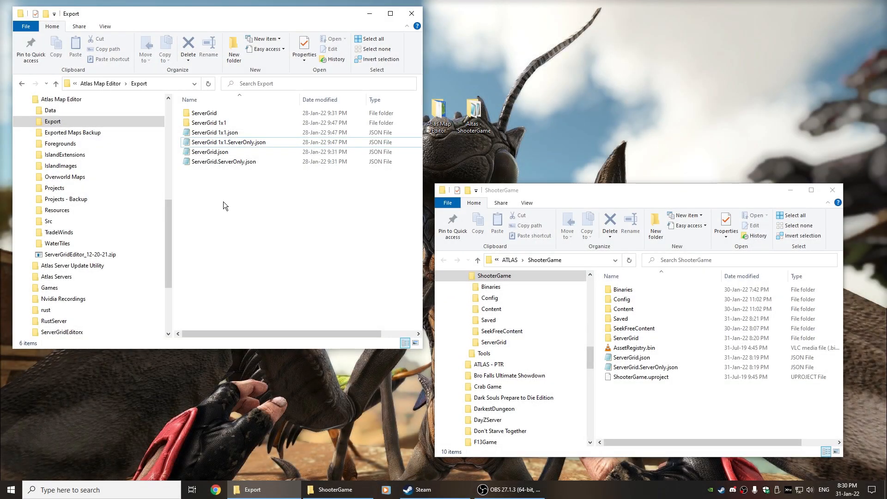
mouse_move(261, 228)
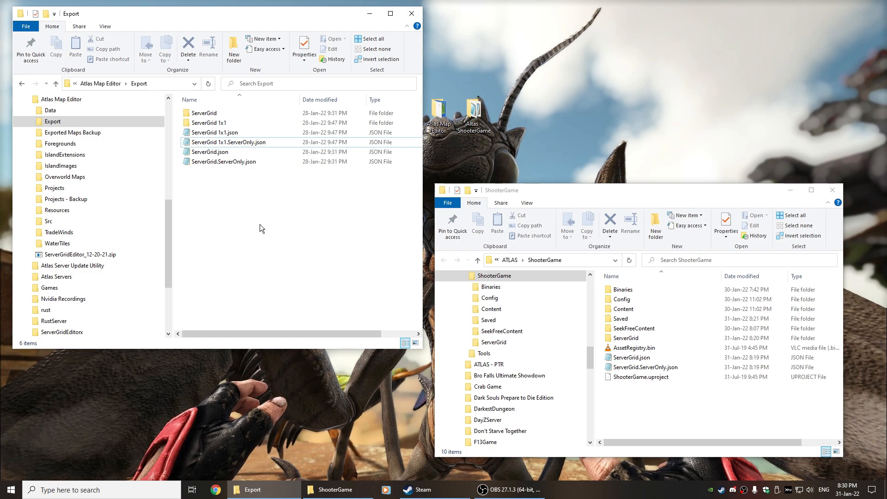
mouse_move(254, 215)
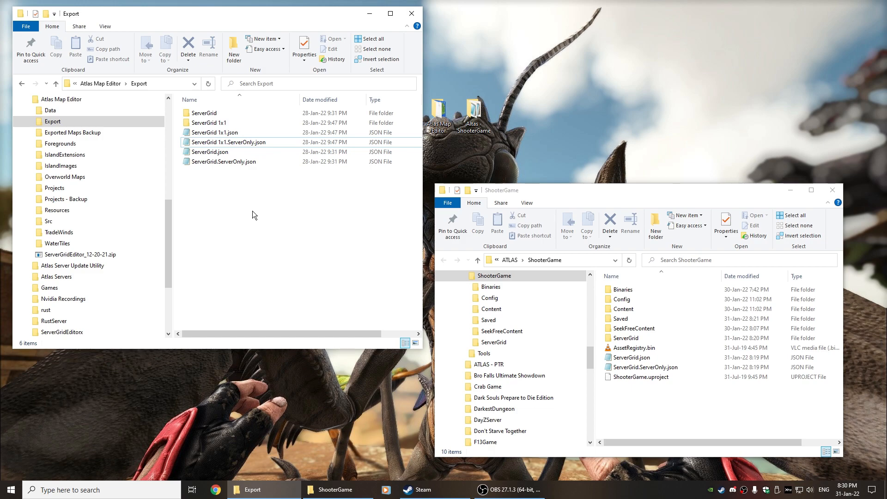
mouse_move(284, 241)
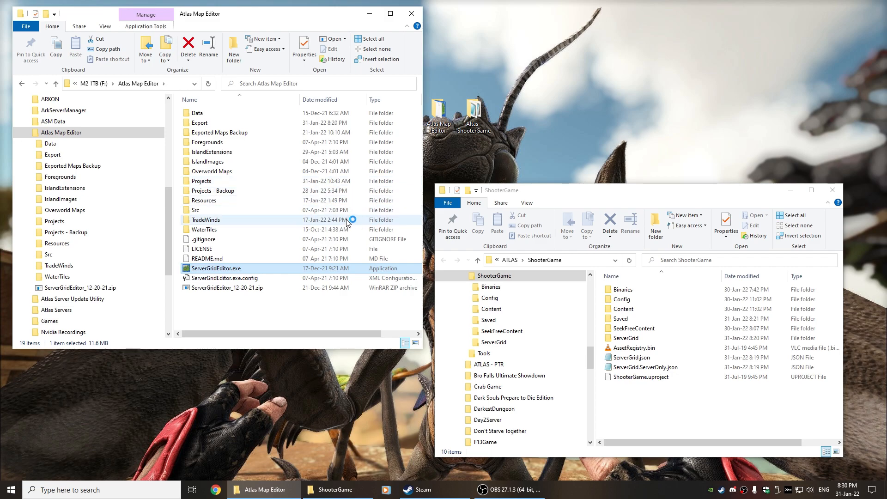
Create a project from ServerGridEditor.exe with 2x2 cells, CellSize 1400000 and Use UTC Time ticked.
double_click(220, 268)
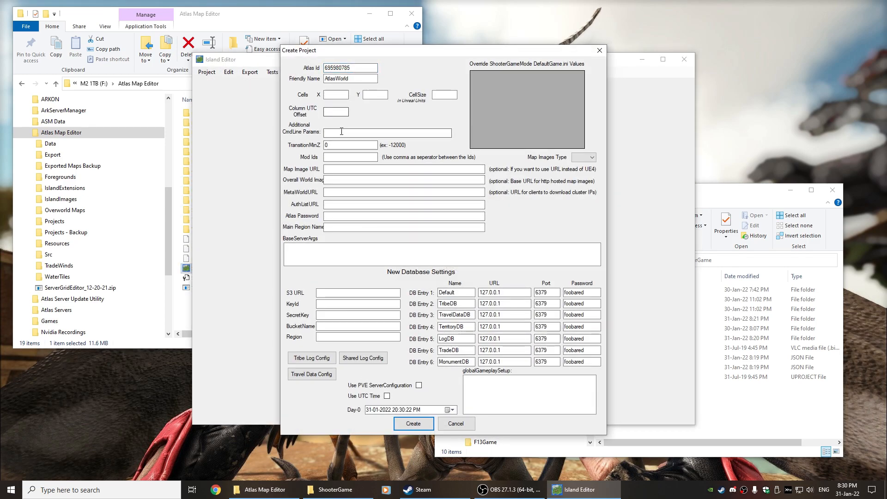
type("2")
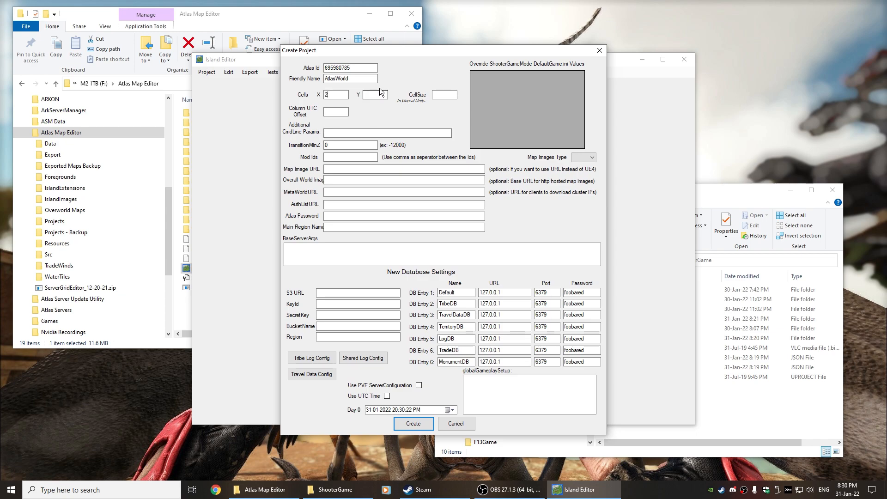
left_click(374, 94)
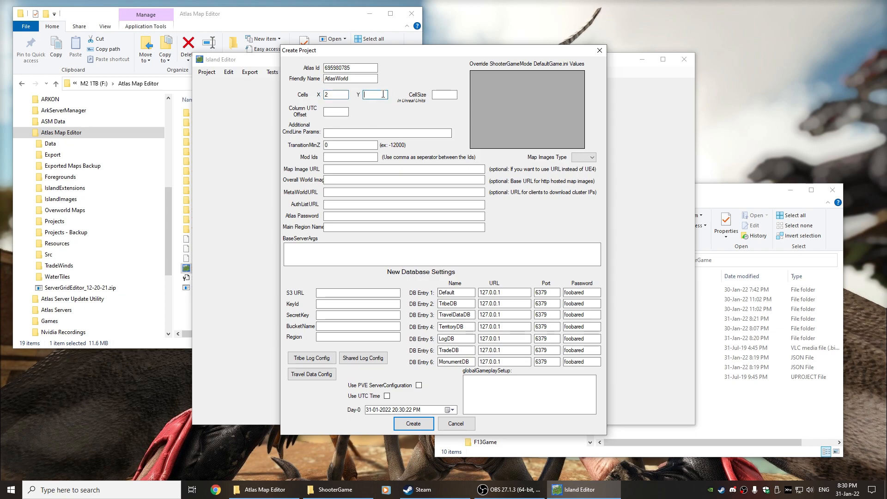
type("1400000")
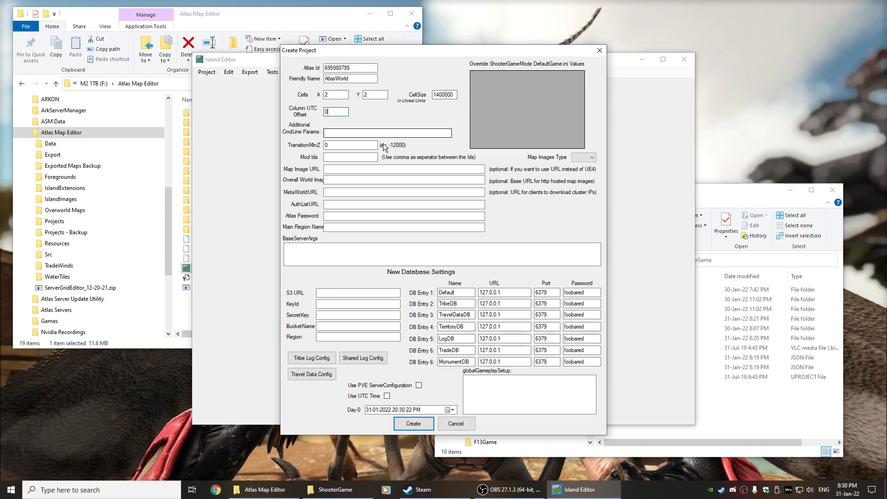
left_click(387, 395)
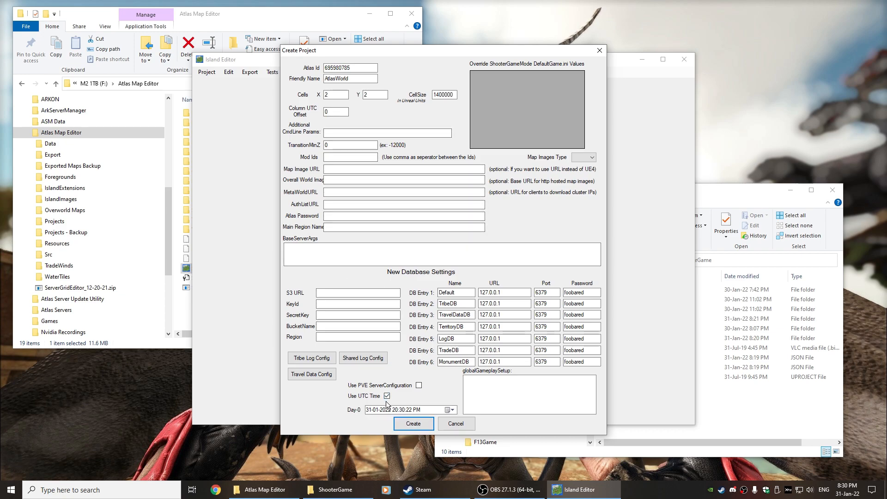
left_click(386, 396)
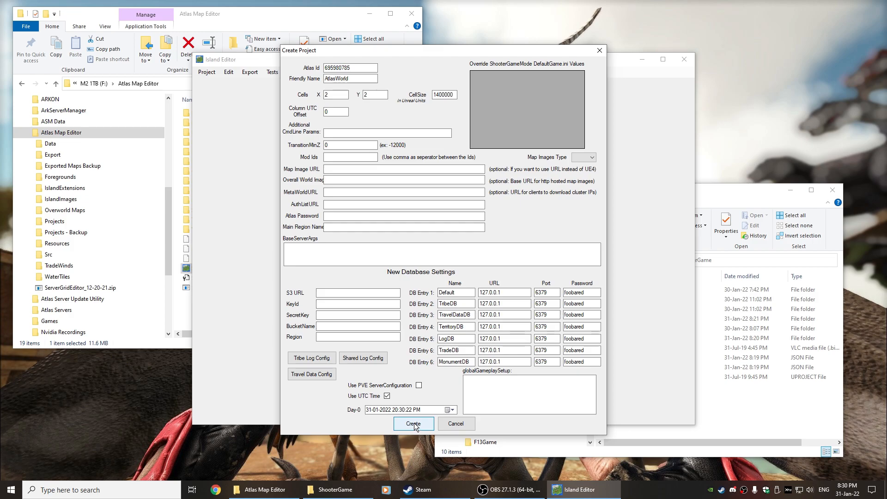
left_click(413, 423)
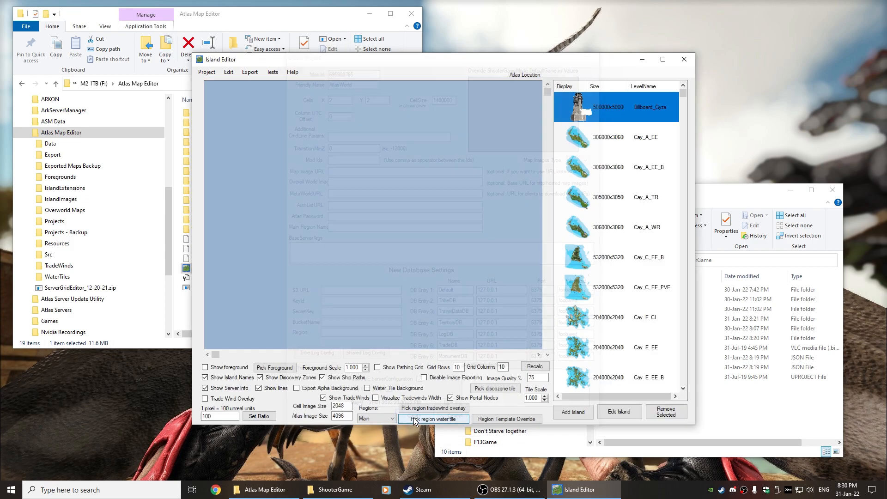
Apply an ocean water tile background and place the Cay_K_TR_E island in cell A1.
left_click(434, 419)
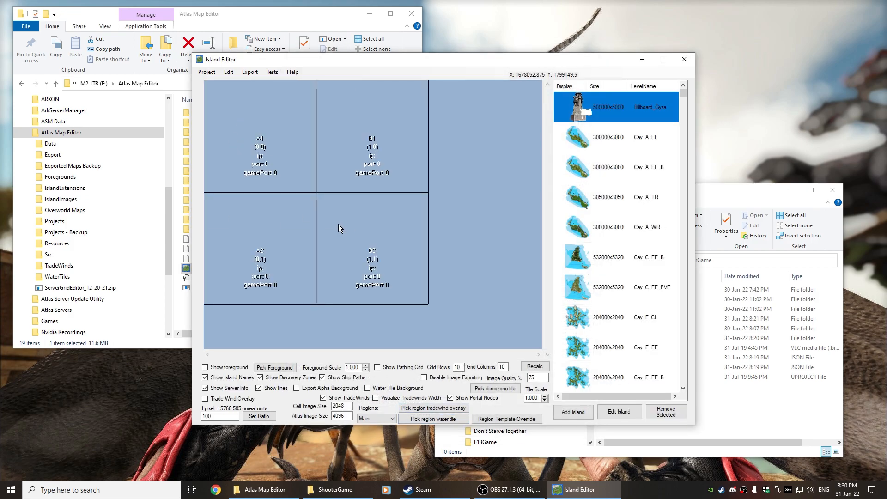
left_click(434, 419)
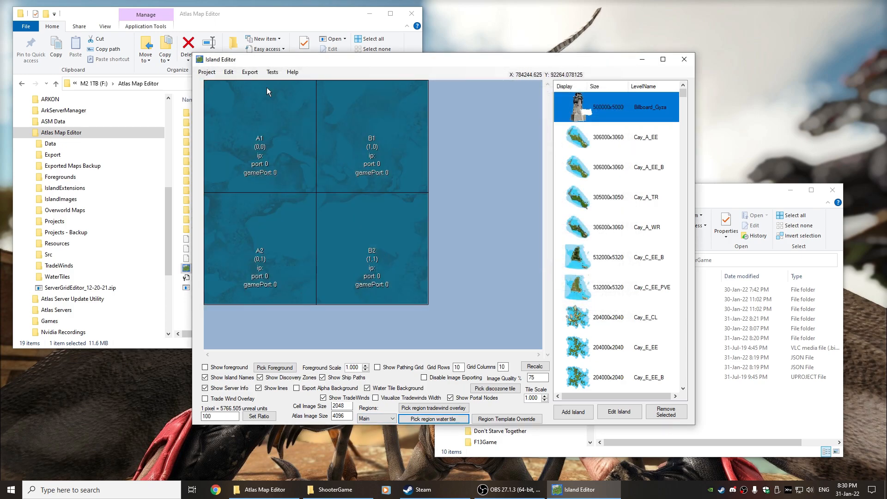
scroll("down", 3)
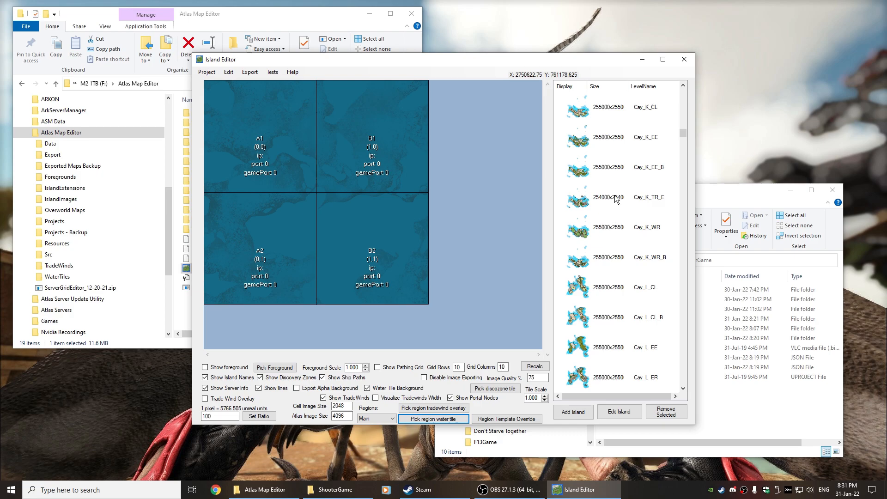
left_click(608, 196)
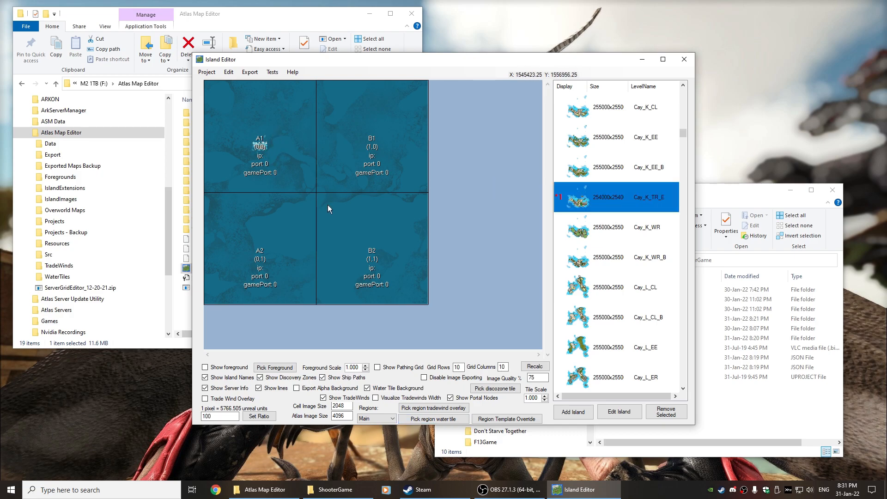
left_click(619, 411)
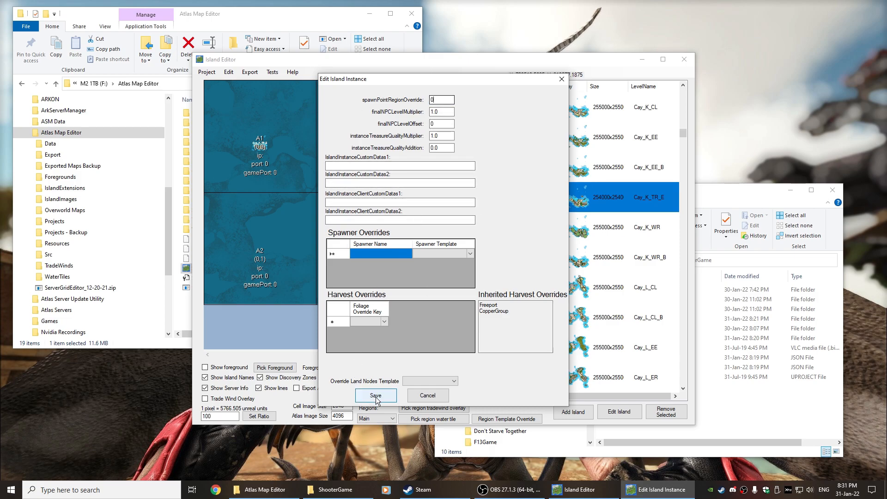
Keep the island settings, flag A1 as home server with spawn region 'Home' and save.
left_click(376, 395)
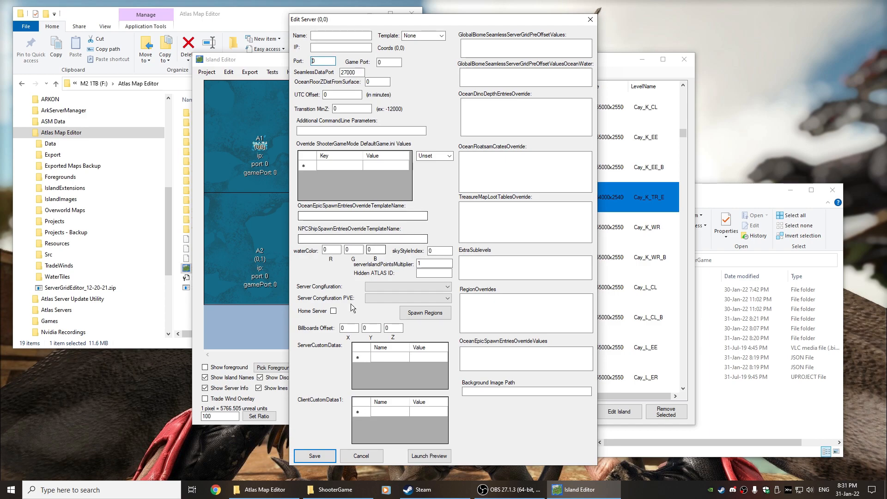
left_click(425, 313)
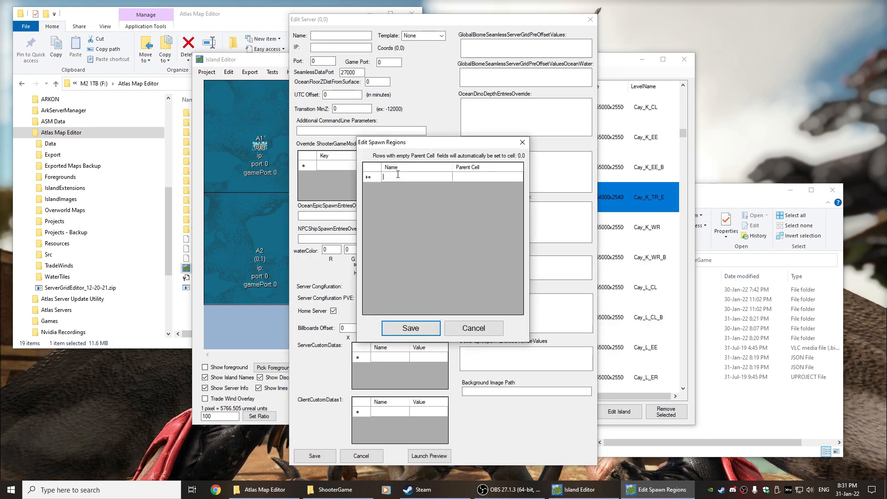
type("Home")
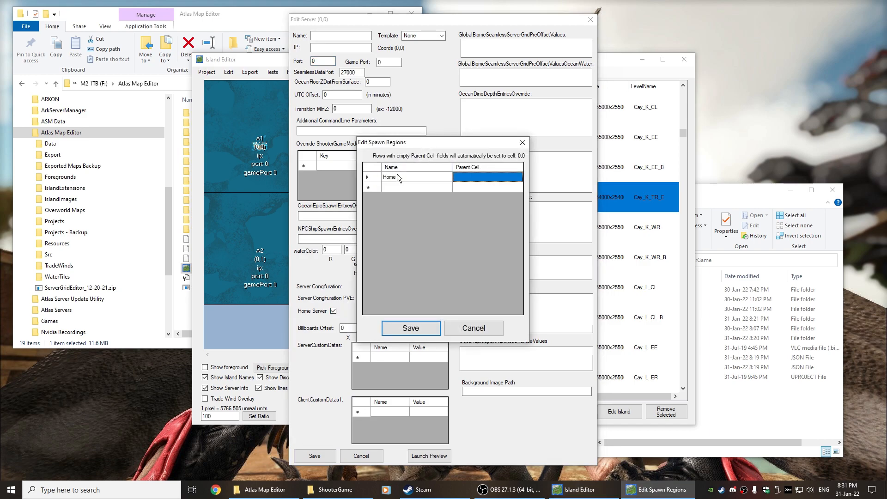
left_click(410, 328)
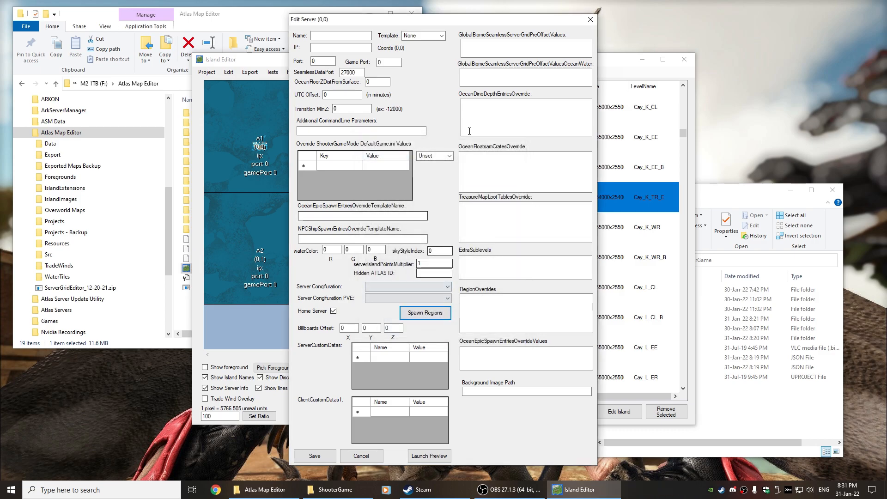
left_click(361, 456)
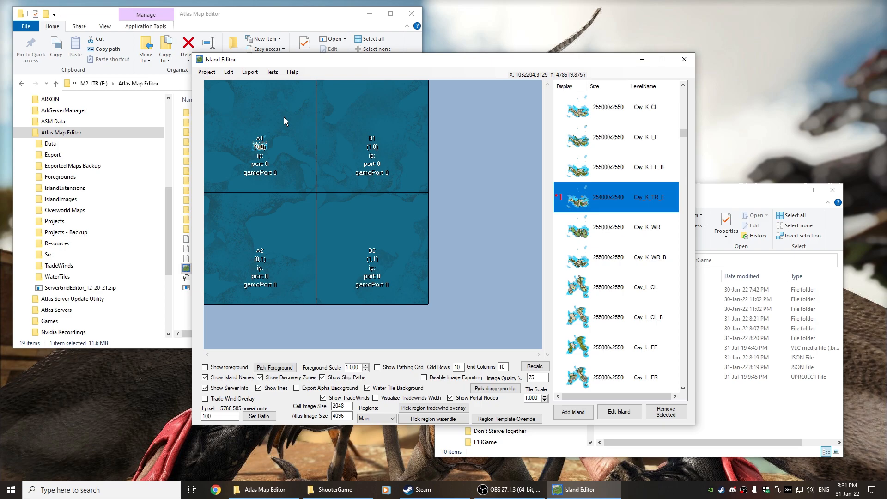
mouse_move(268, 140)
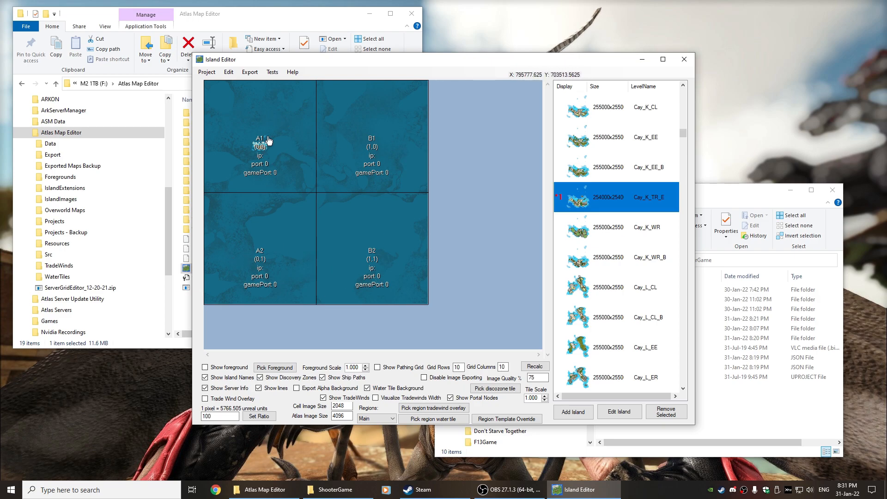
Save over ServerGrid - 1x1 Example.json, reload it, and locate it in the Projects folder.
left_click(206, 72)
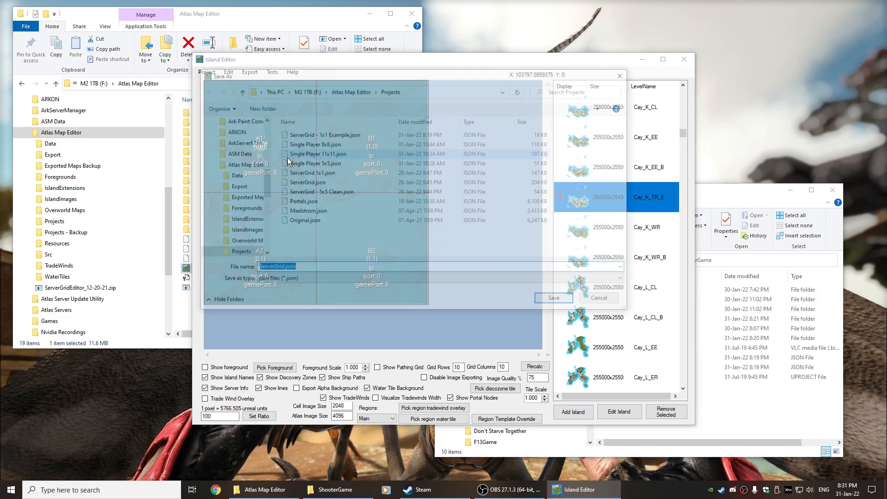
left_click(553, 297)
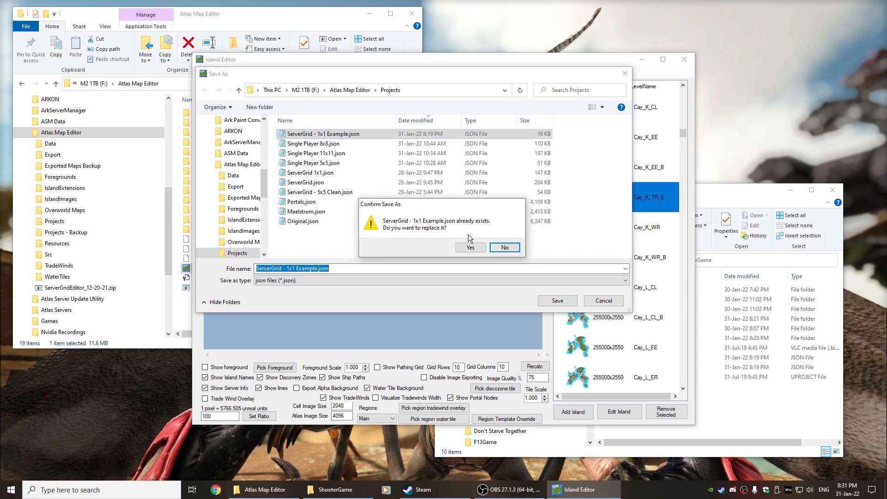
left_click(469, 247)
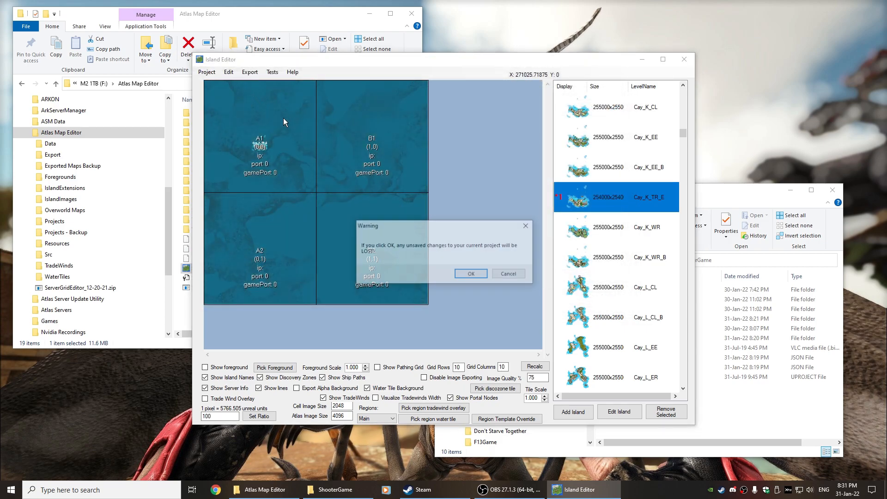
left_click(470, 274)
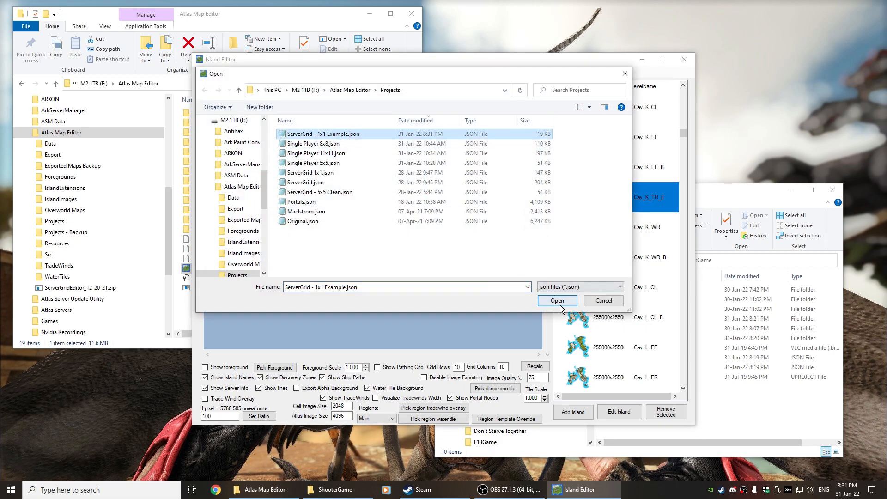
left_click(557, 300)
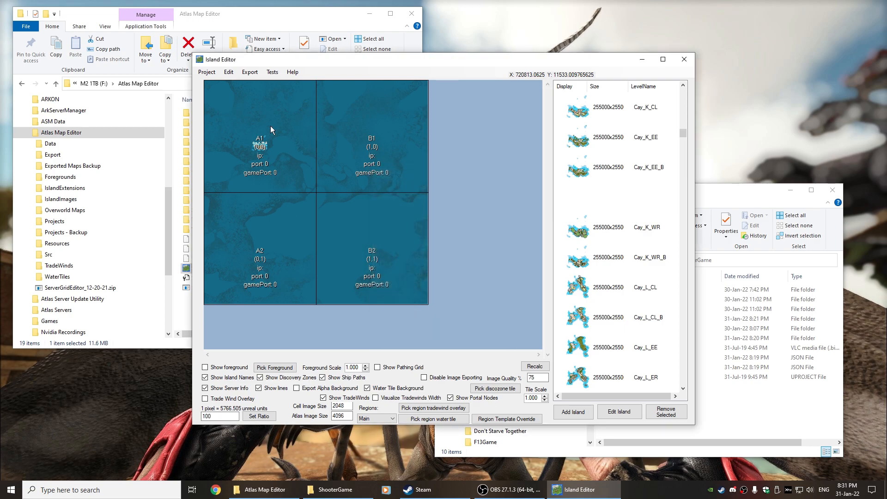
left_click(616, 197)
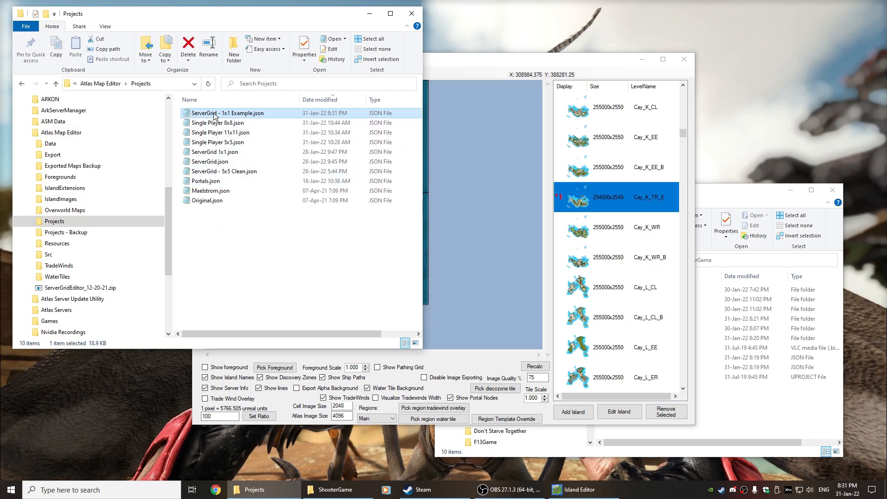
Change the MapImagesExtension value in the JSON to png.
double_click(216, 112)
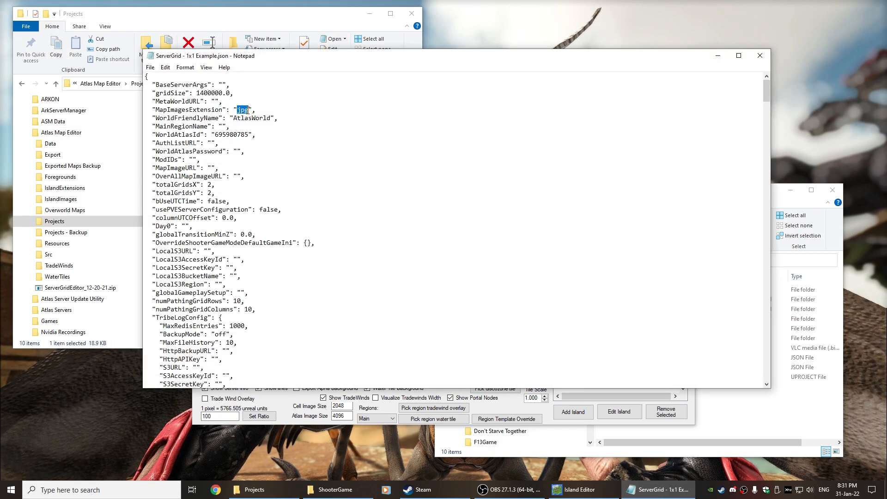
type("png")
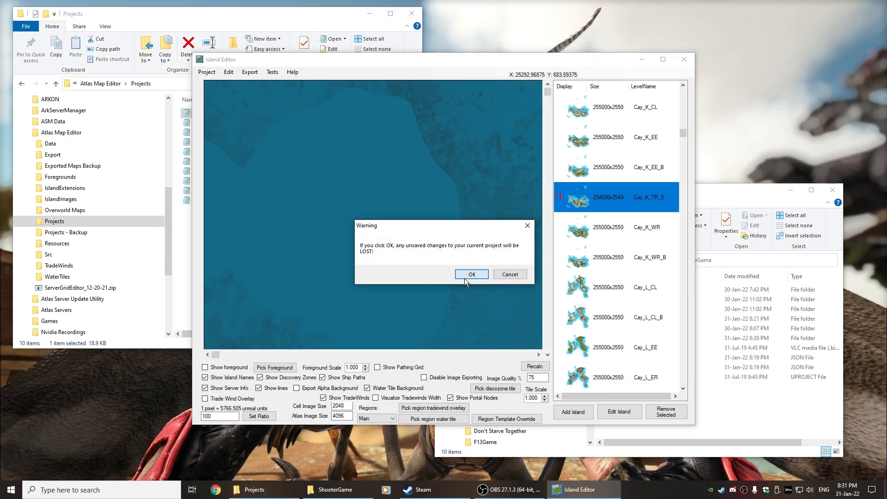
Discard unsaved changes to reload the project, then export its map images and server files.
left_click(471, 274)
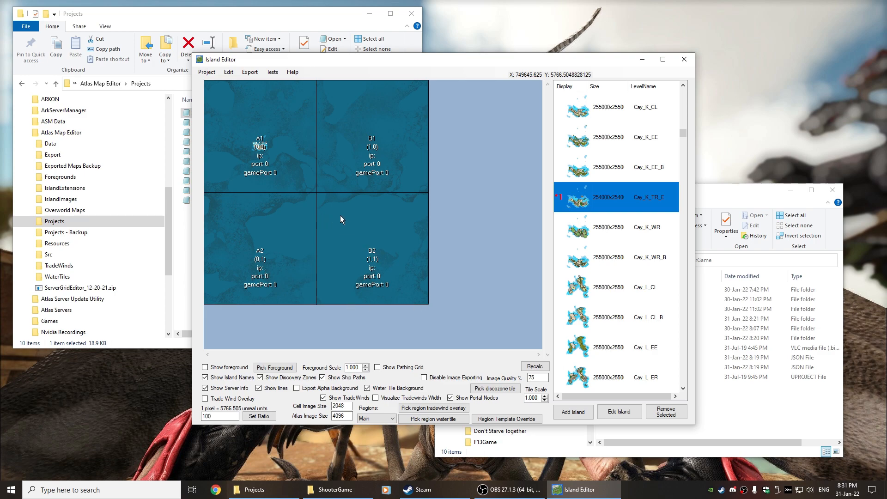
mouse_move(424, 290)
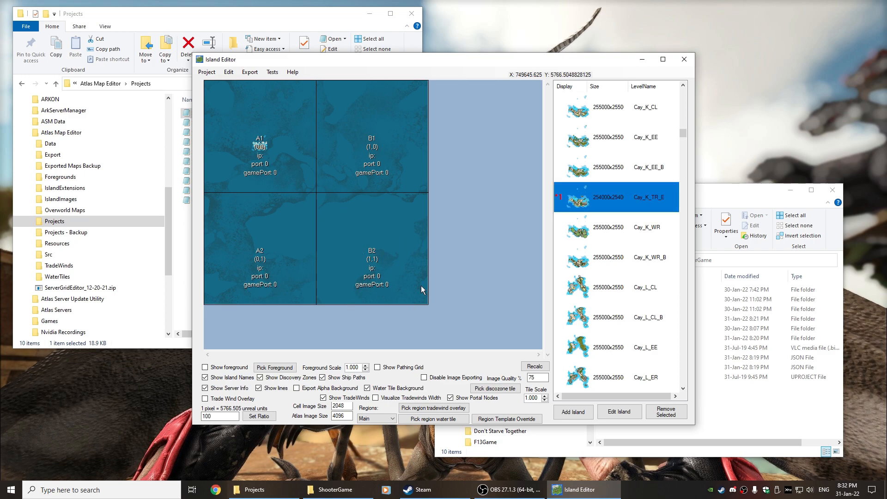
left_click(54, 221)
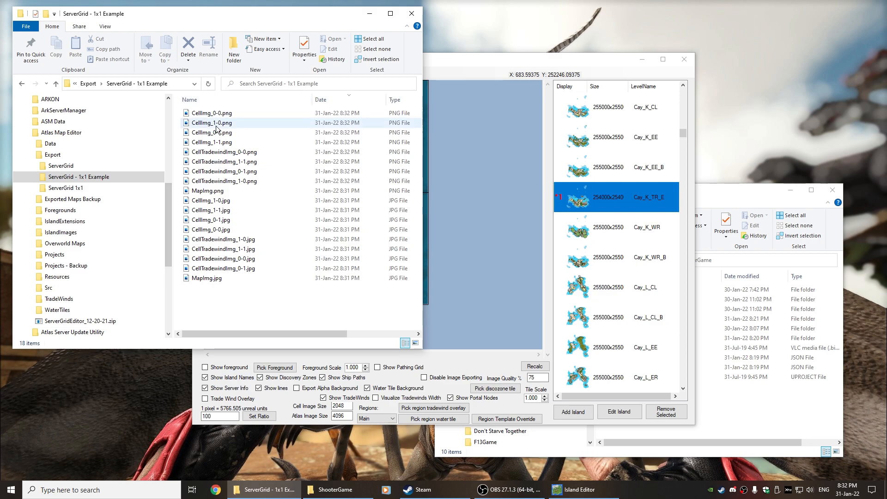
Move the exported grid folder and JSON into ATLAS\ShooterGame renamed ServerGrid.
left_click(87, 83)
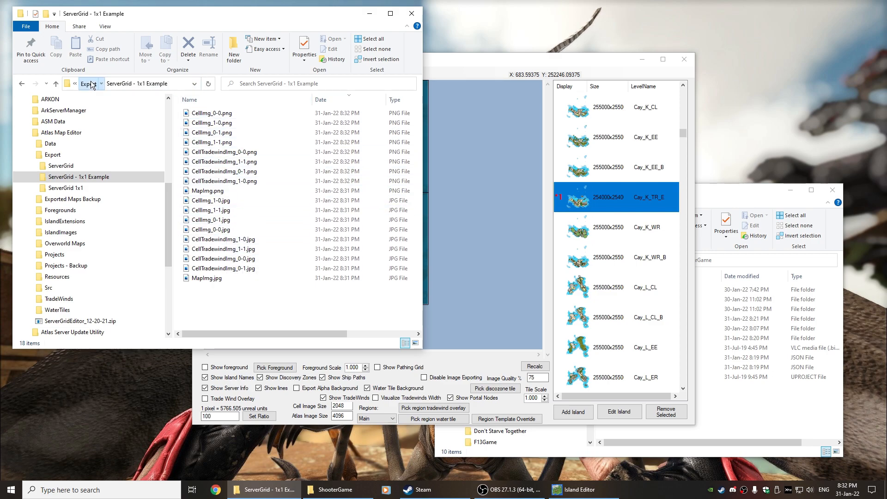
left_click(90, 83)
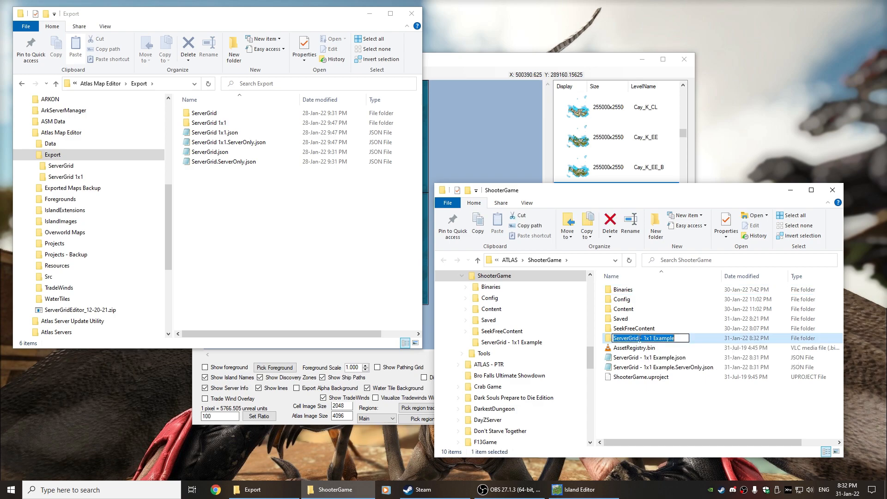
type("ServerGrid")
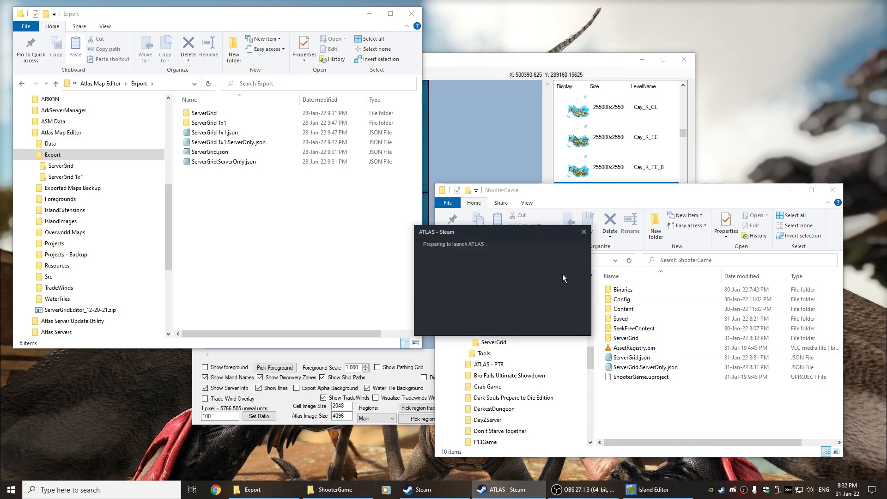
Wait through Steam's 'Preparing to launch ATLAS' window until the main menu appears.
left_click(584, 232)
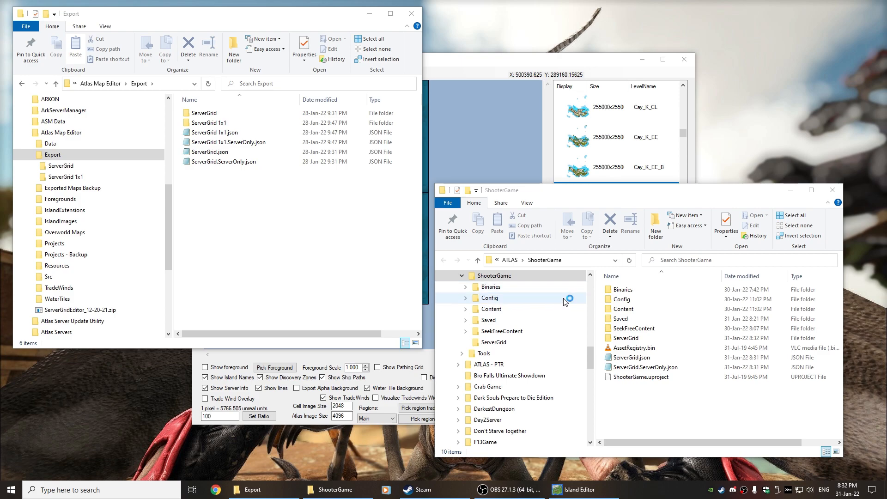
mouse_move(552, 312)
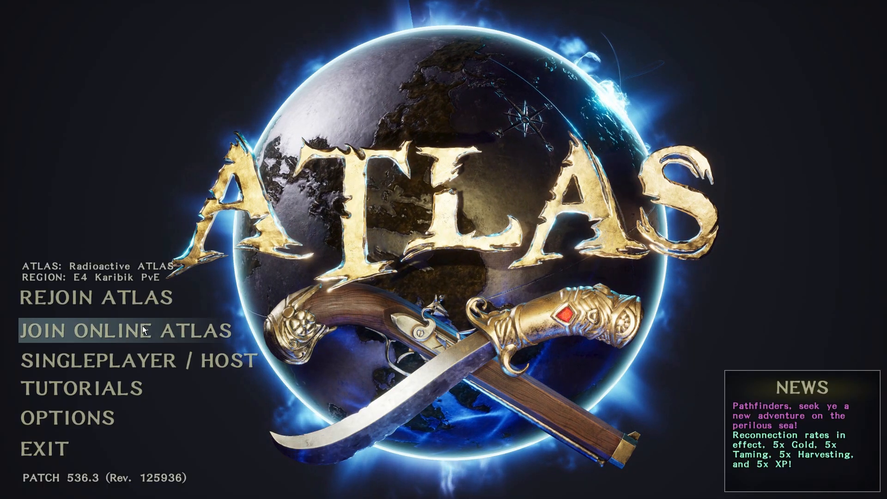
Start Singleplayer, delete old Ocean data, check the A1–B2 grid on the in-game map and exit.
left_click(138, 360)
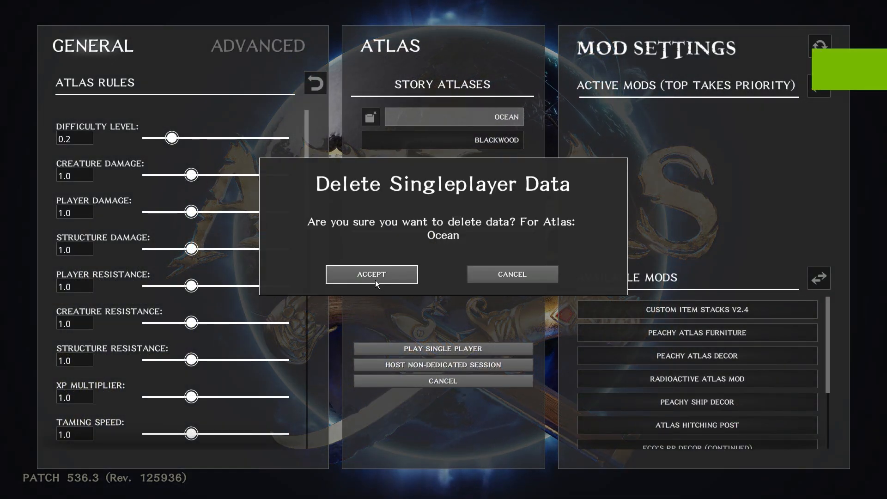
left_click(371, 274)
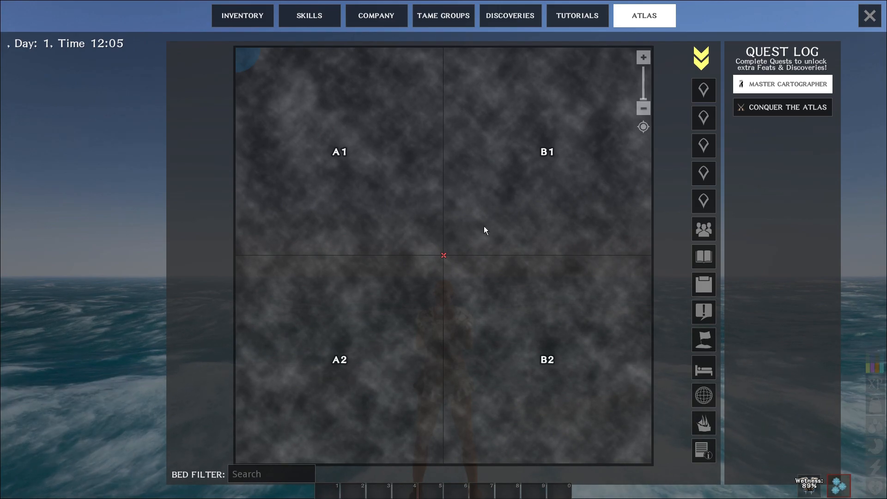
left_click(870, 16)
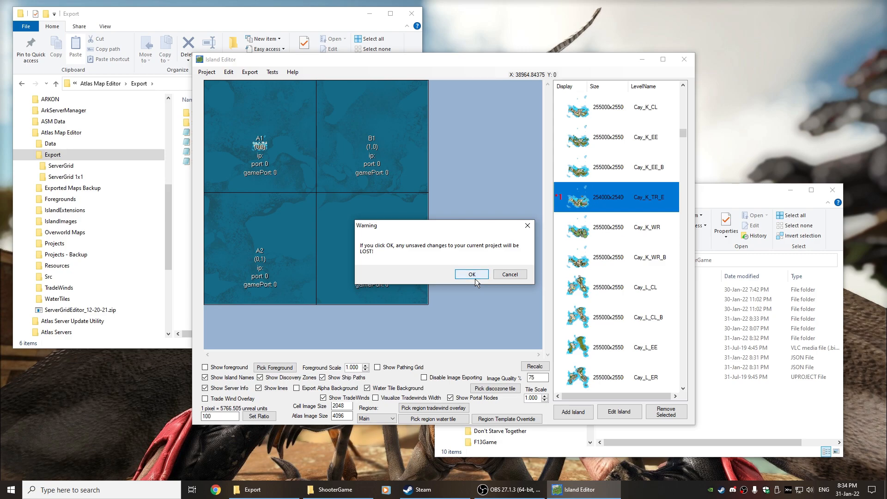
Discard changes to load Maelstrom.json, inspect its grid, then bring up the Project menu to create anew.
left_click(471, 274)
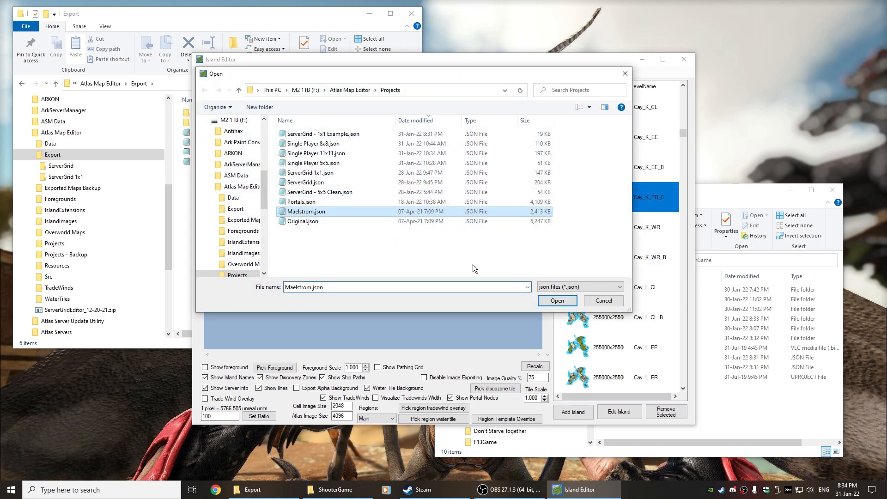
left_click(556, 300)
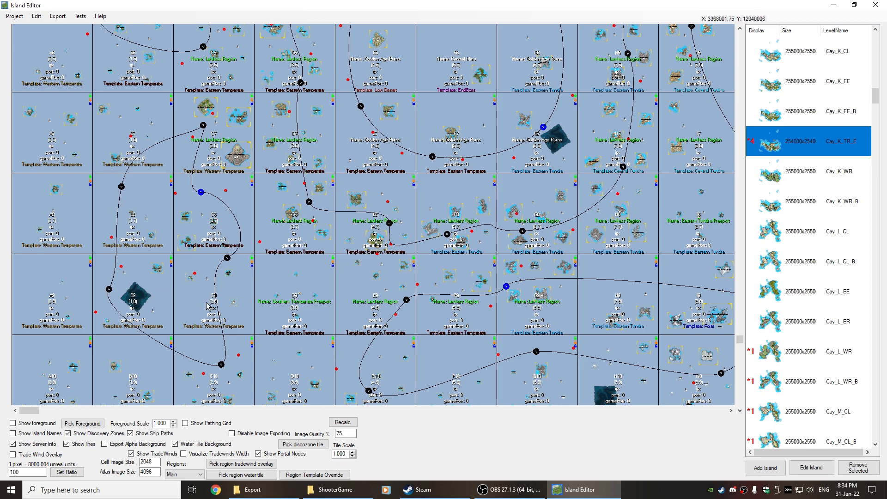
mouse_move(144, 214)
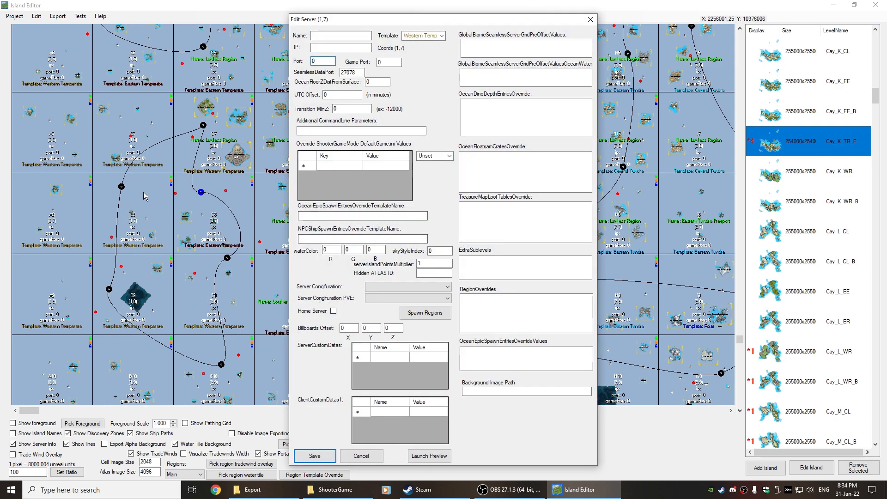
mouse_move(159, 222)
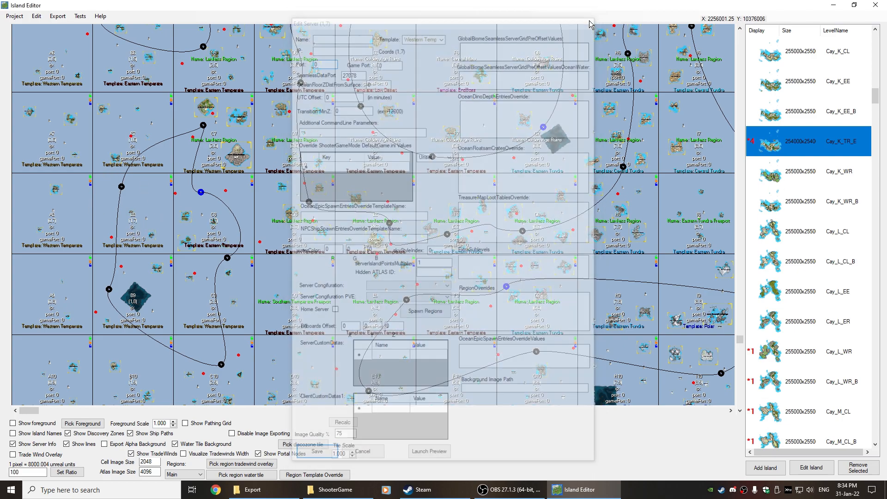
left_click(14, 15)
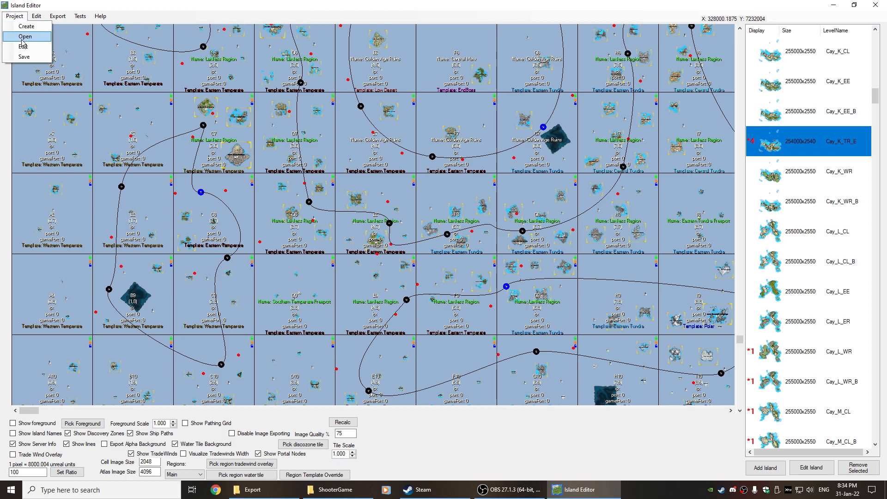
mouse_move(144, 198)
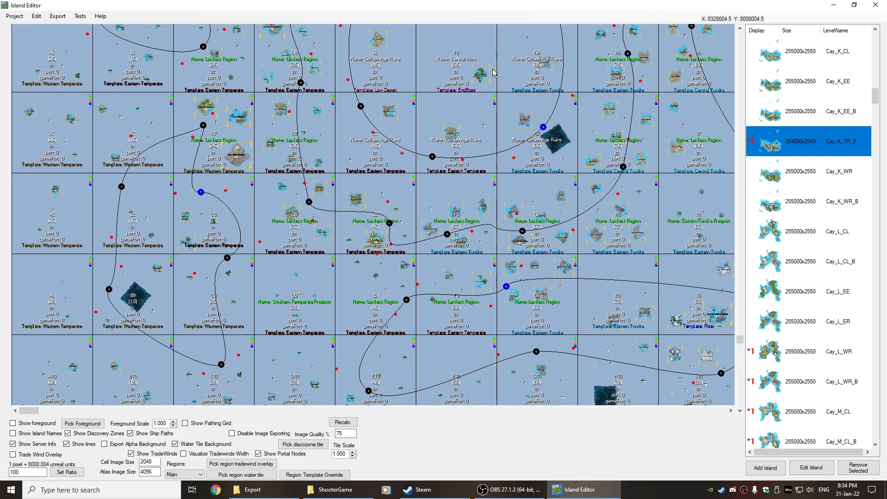
mouse_move(325, 176)
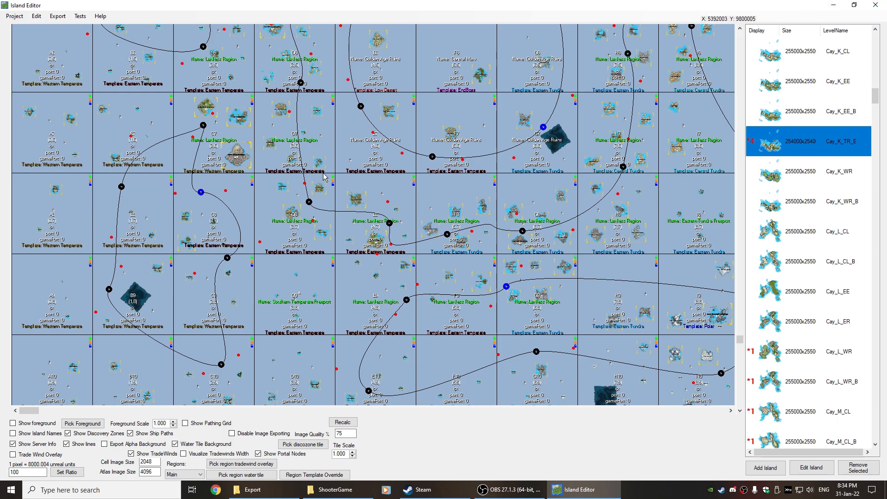
mouse_move(269, 194)
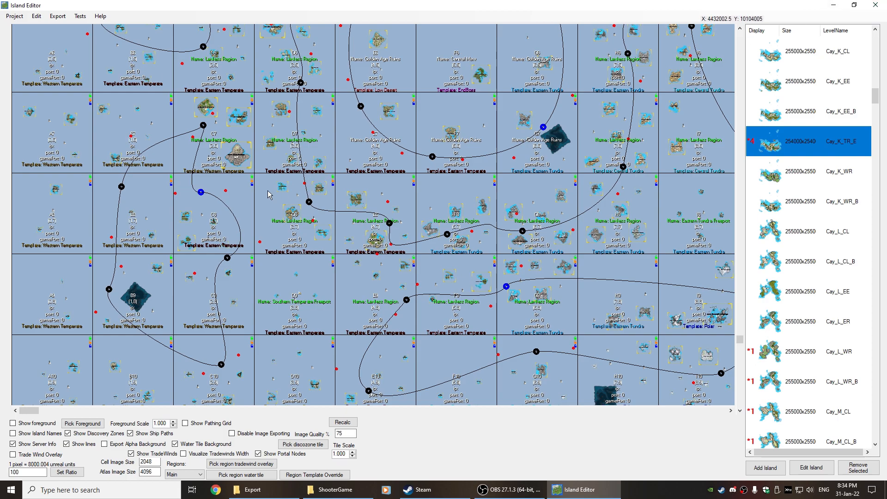
mouse_move(260, 192)
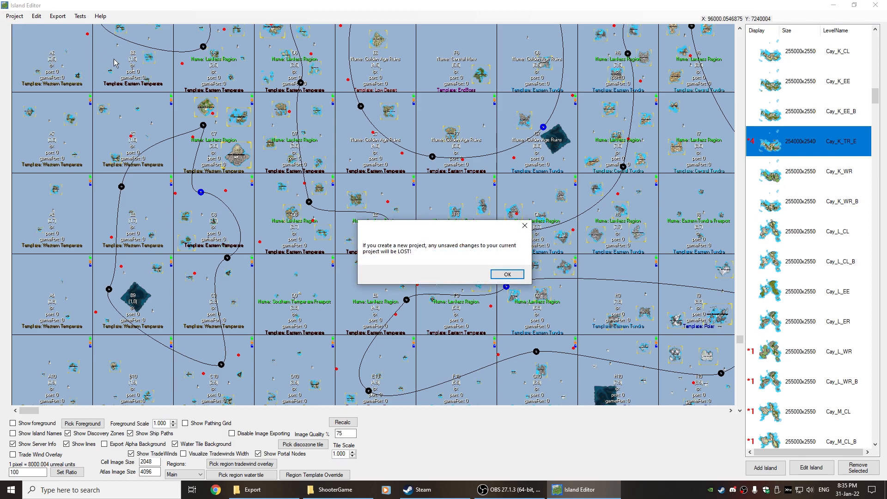
Acknowledge the new-project warning and create the 8 by 8 grid with 1400000-unit cells.
left_click(506, 274)
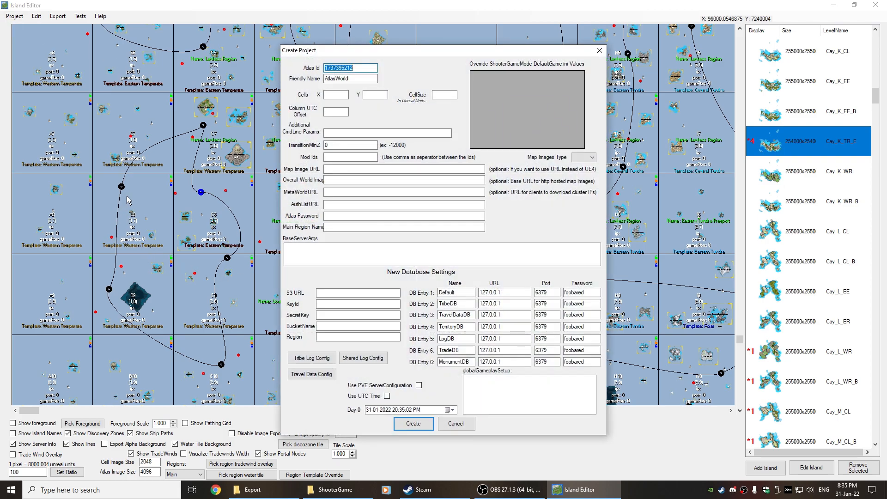
mouse_move(141, 197)
type("0")
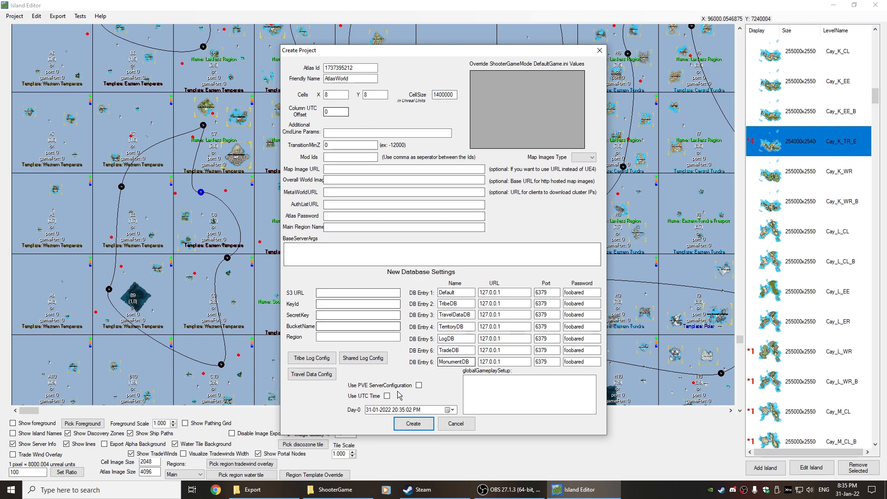
left_click(387, 396)
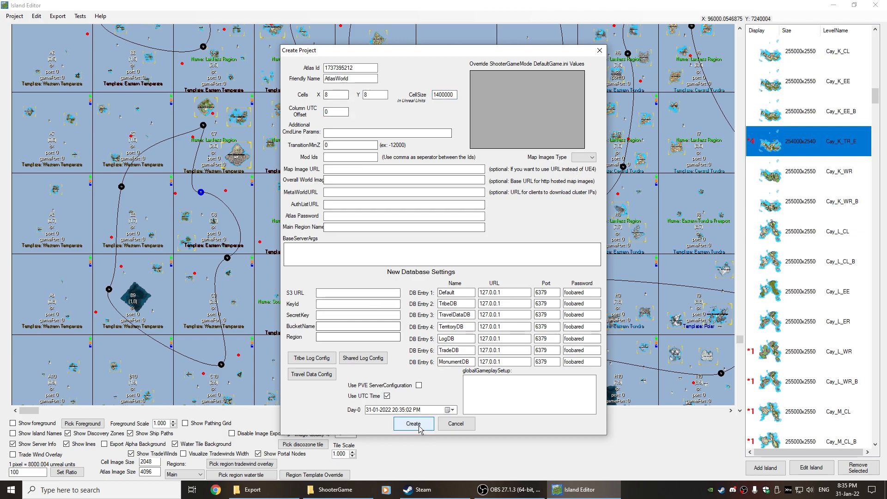
left_click(414, 423)
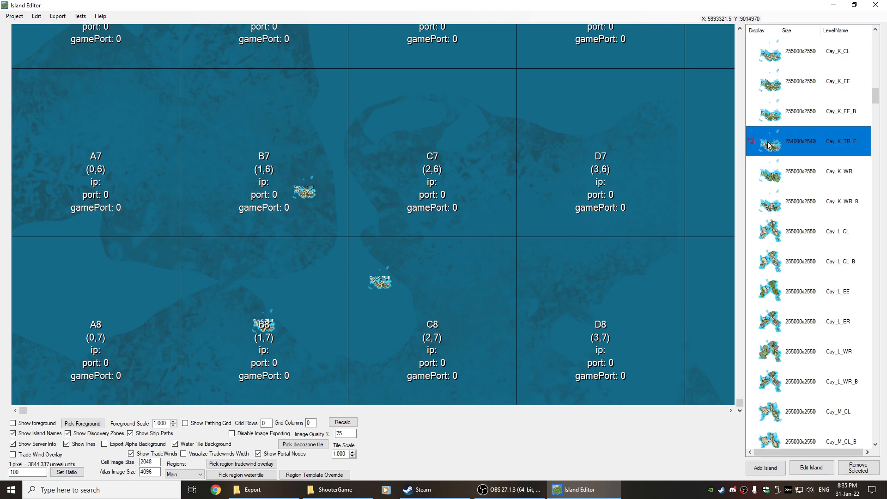
Save the project over Single Player 8x8.json, confirming the overwrite.
left_click(15, 15)
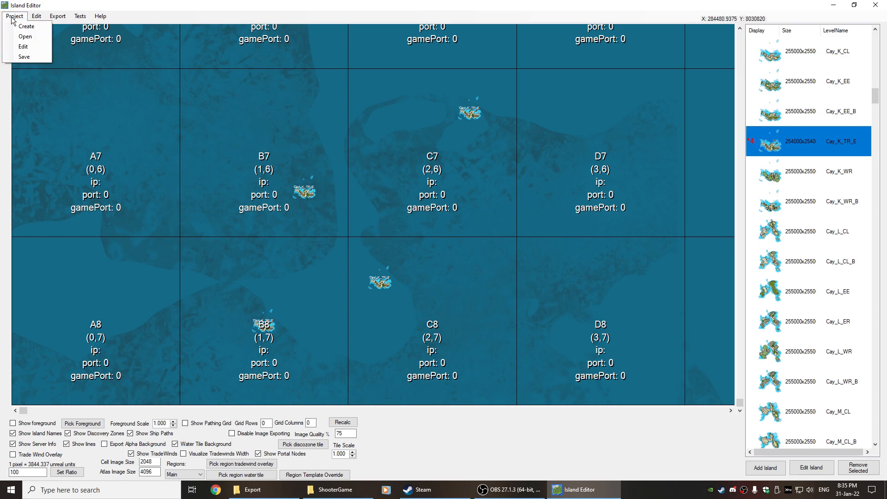
left_click(23, 56)
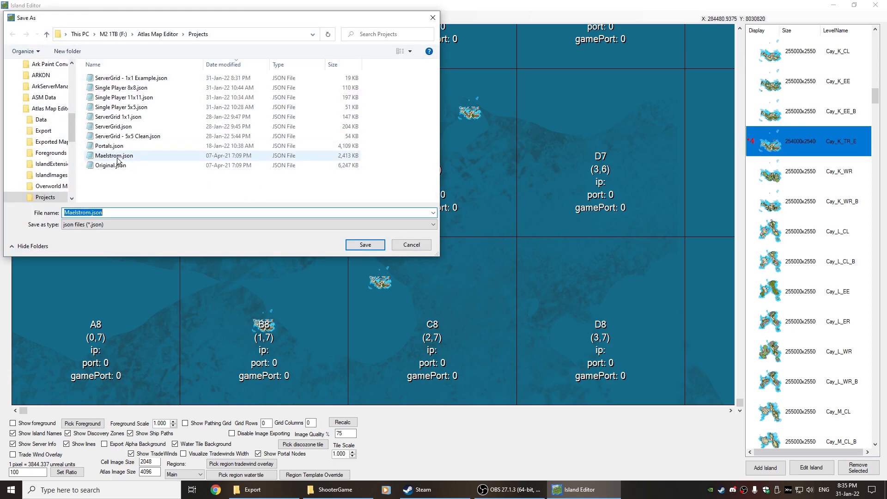
left_click(365, 245)
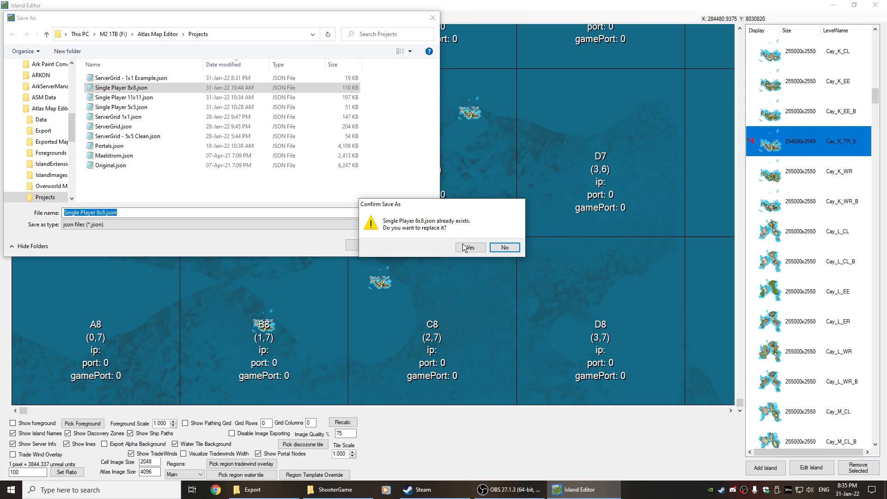
left_click(469, 247)
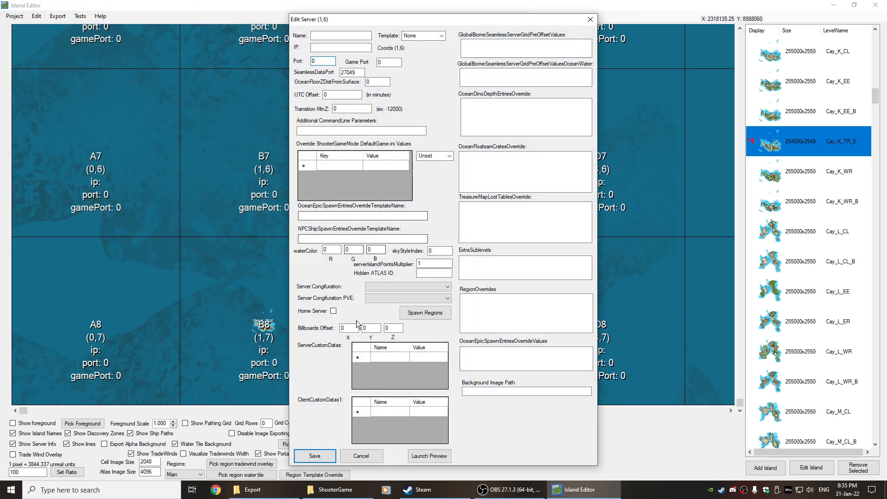
Make cell B7 a home server with a spawn region named home.
left_click(425, 312)
type("1")
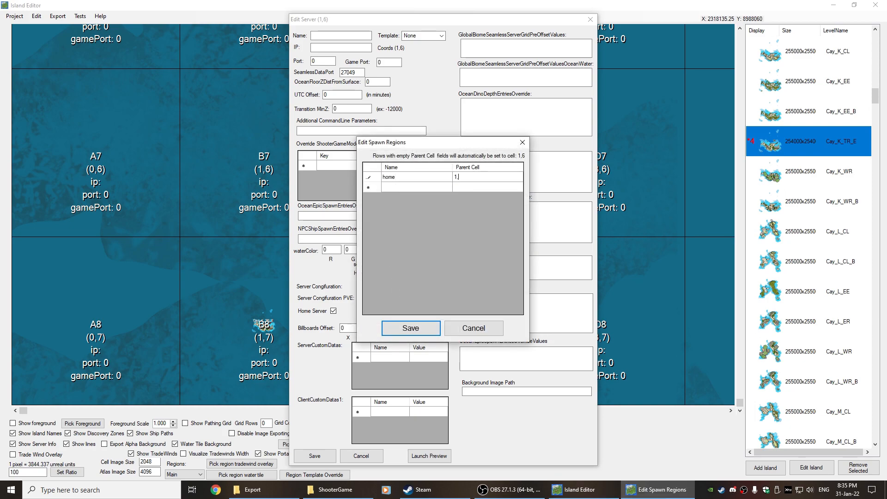
left_click(410, 328)
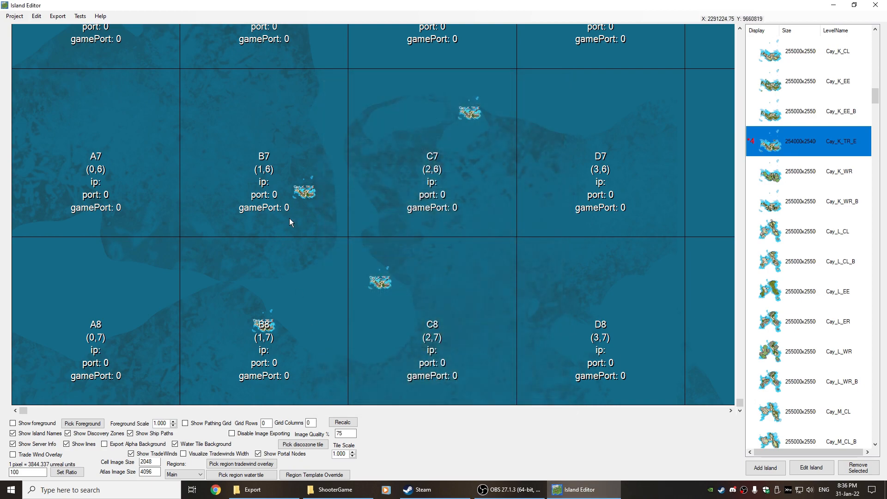
mouse_move(259, 149)
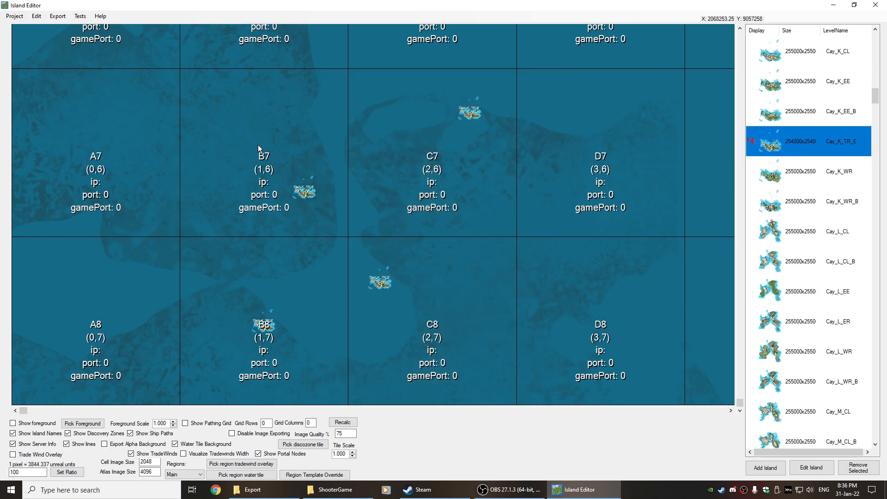
mouse_move(109, 61)
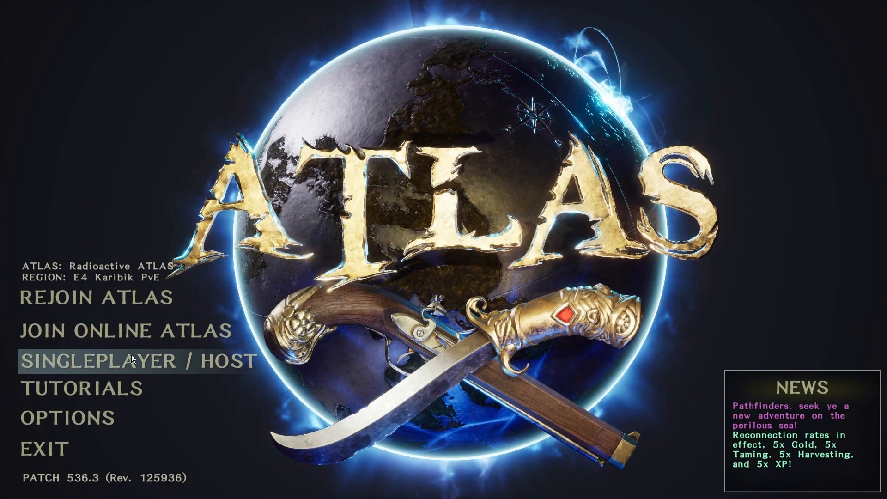
Start a single-player game and create a pathfinder with default appearance.
left_click(136, 361)
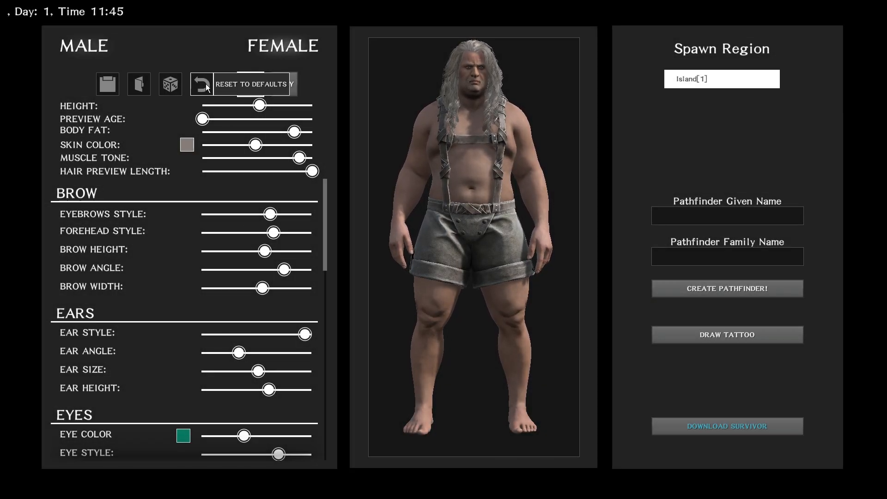
left_click(201, 84)
type("b")
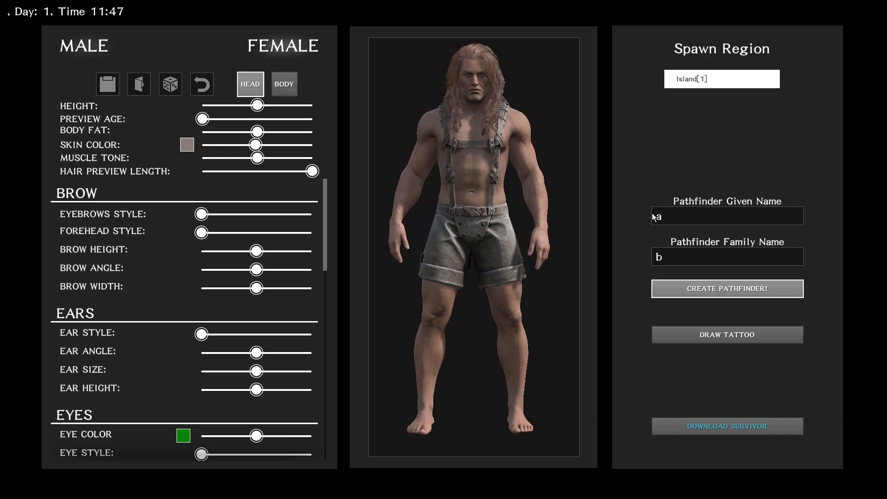
left_click(727, 288)
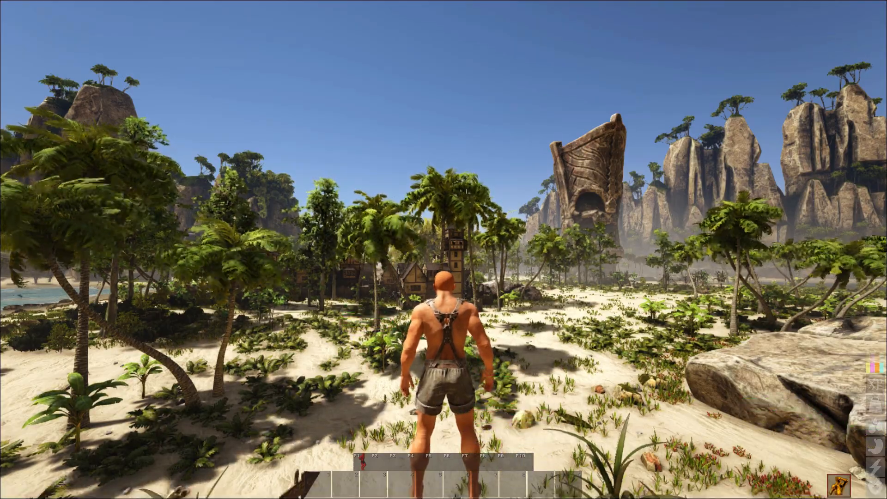
mouse_move(444, 249)
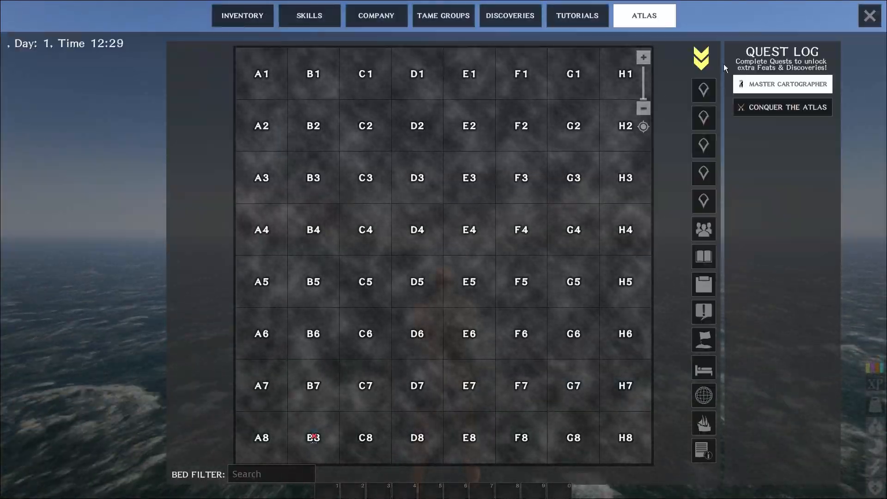
Inspect the map around B7 and B8, then switch to the character's inventory.
left_click(869, 15)
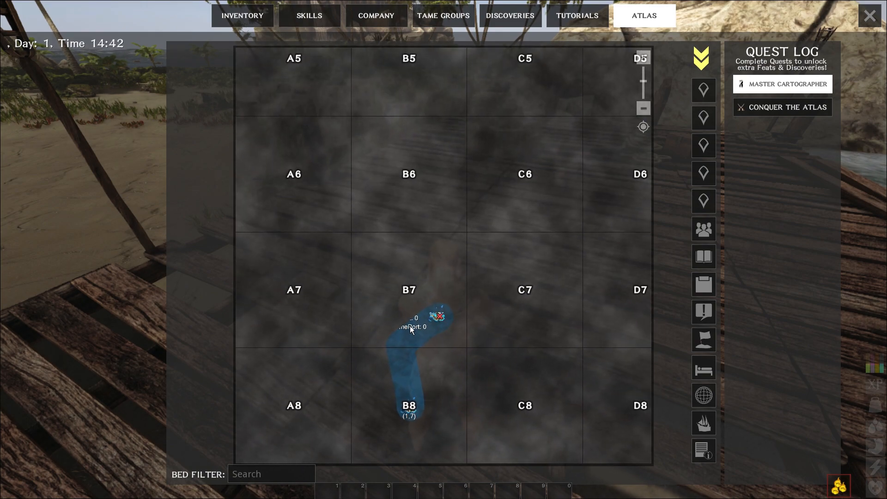
left_click(642, 108)
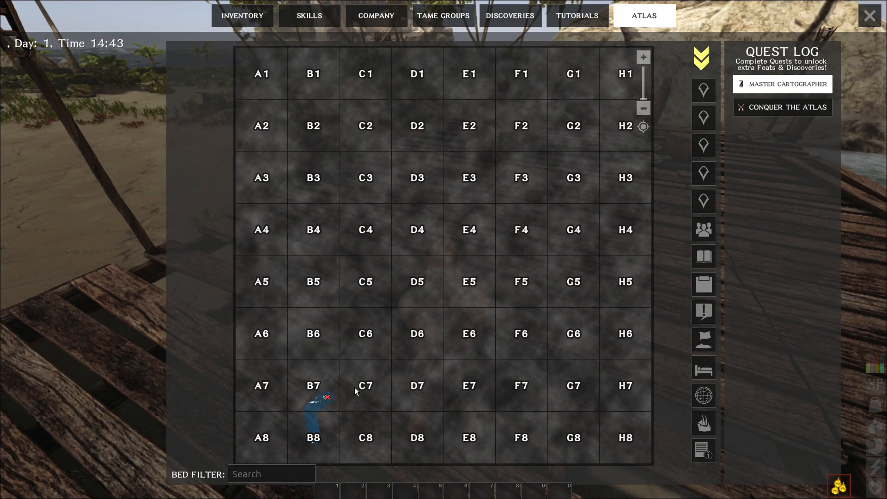
left_click(870, 15)
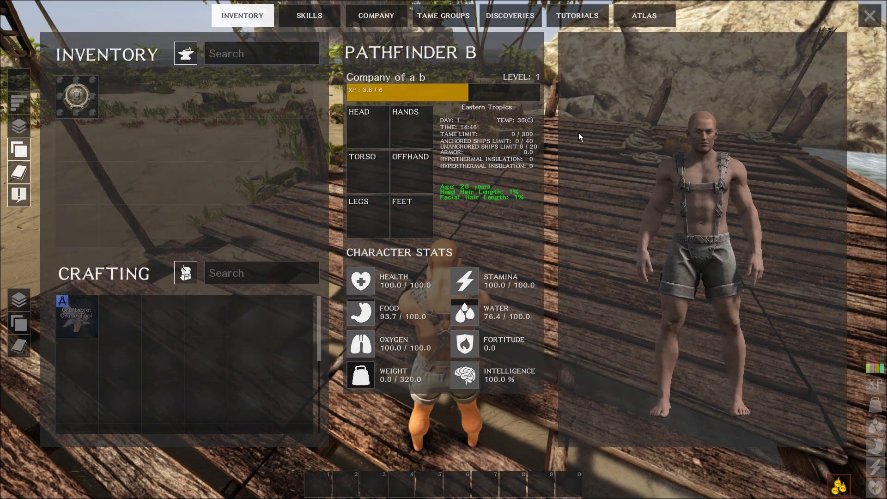
Return to the world map showing all A1–H8 cells.
left_click(643, 15)
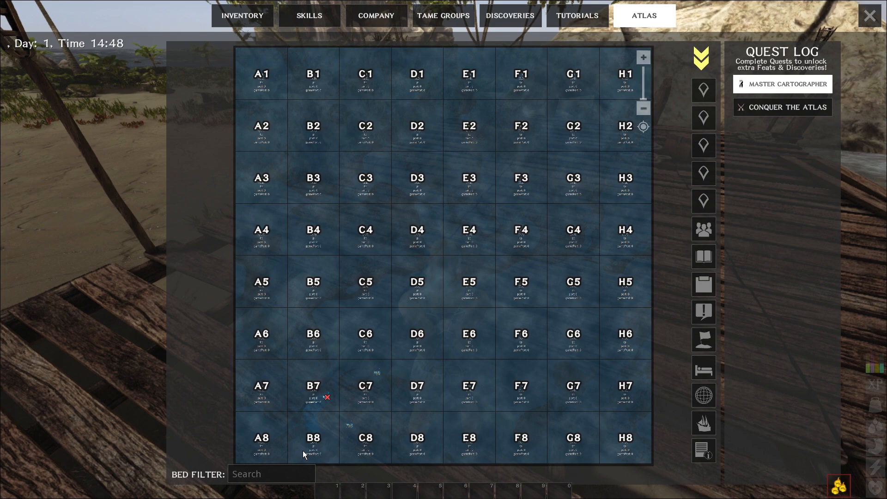
mouse_move(306, 412)
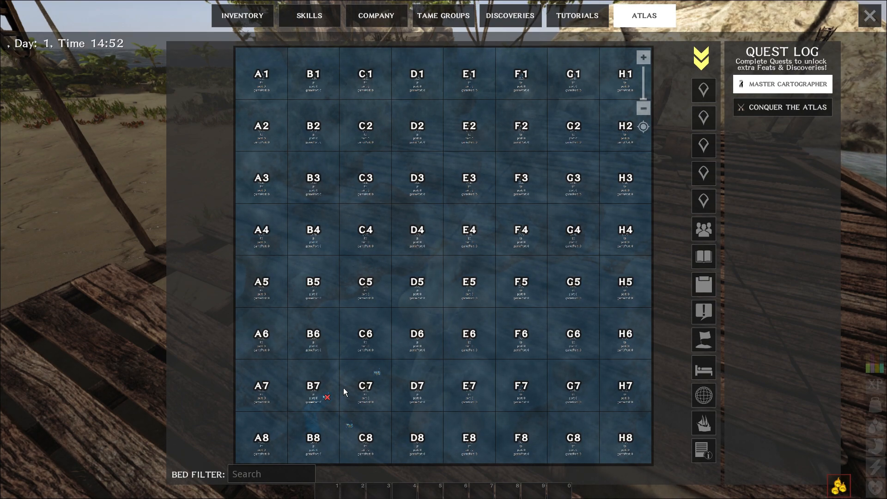
mouse_move(443, 261)
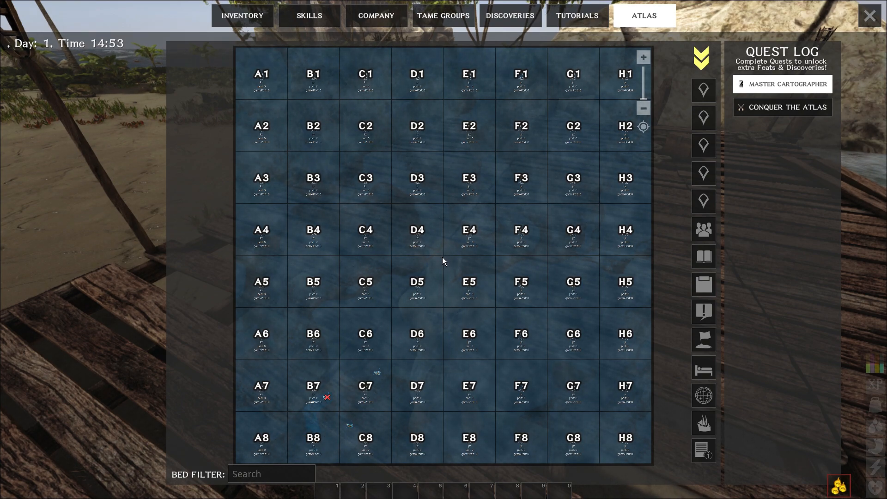
mouse_move(464, 279)
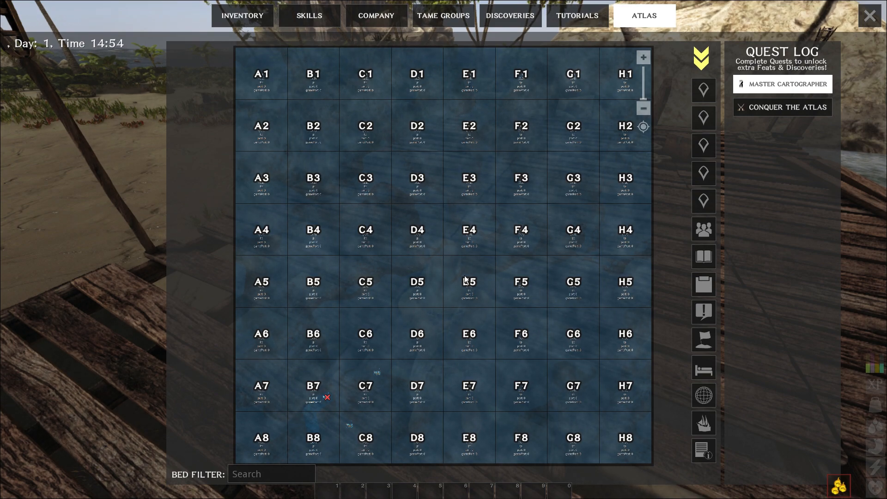
mouse_move(429, 357)
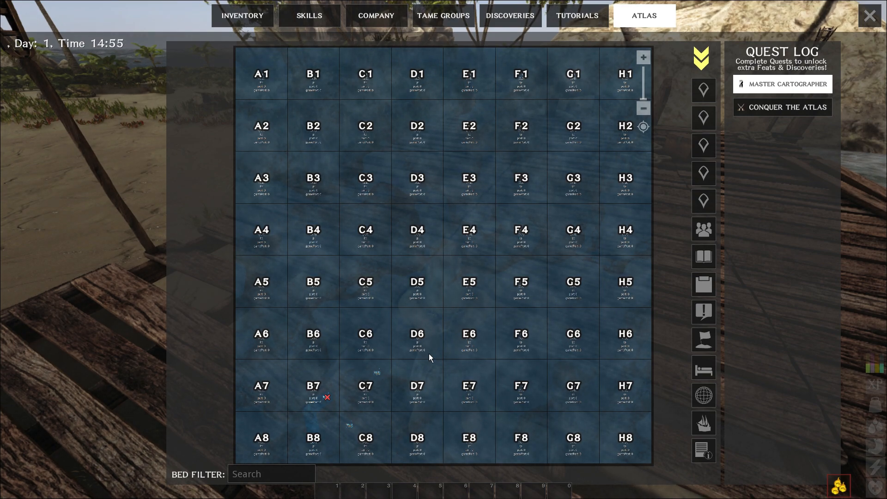
mouse_move(531, 284)
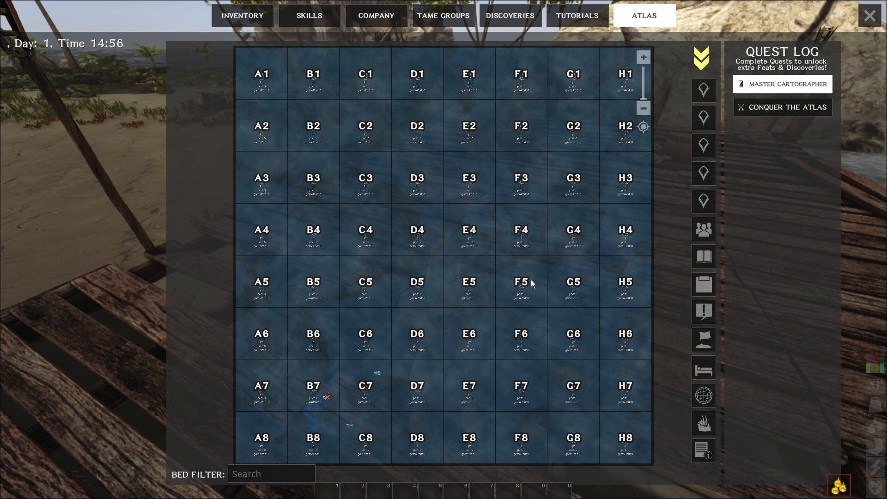
mouse_move(510, 383)
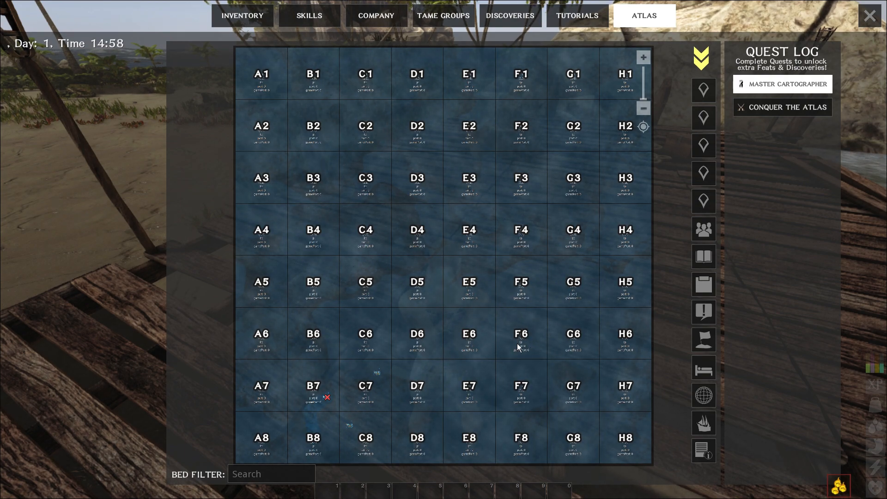
mouse_move(529, 338)
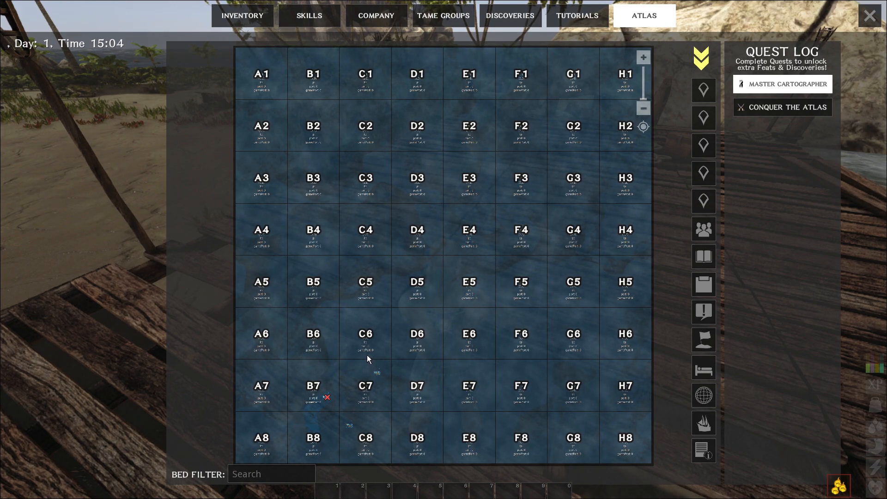
mouse_move(406, 351)
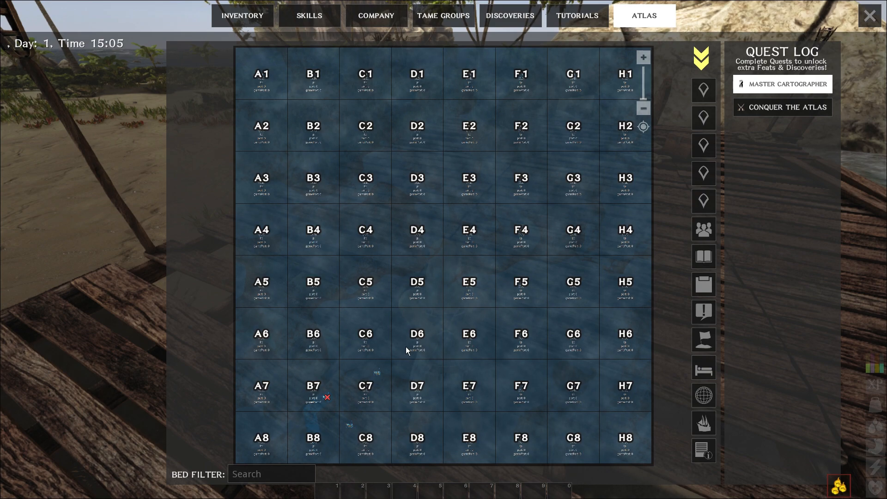